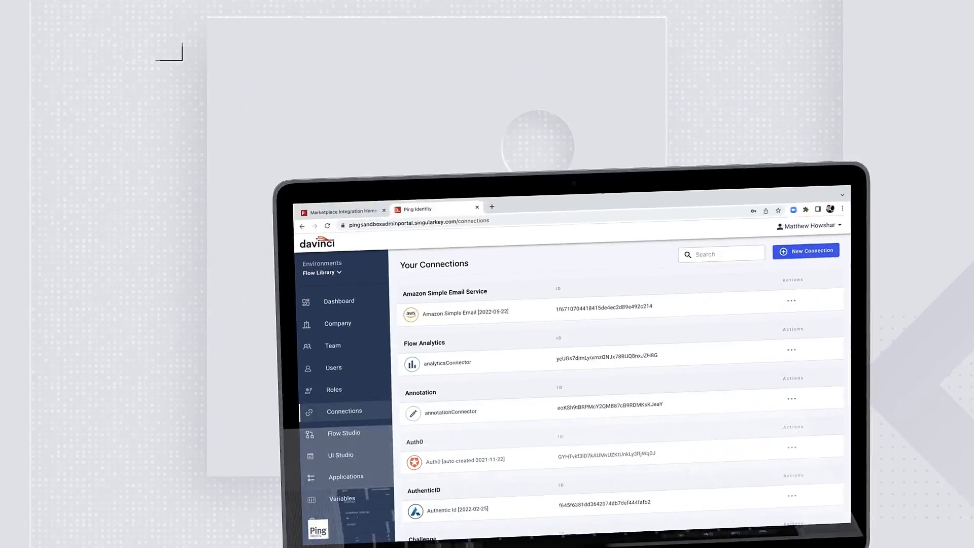
# Step: Inspect the Test flow's PingOne, Password Intelligence, Password PWNED and unconfigured Functions nodes
pyautogui.scroll(-3)
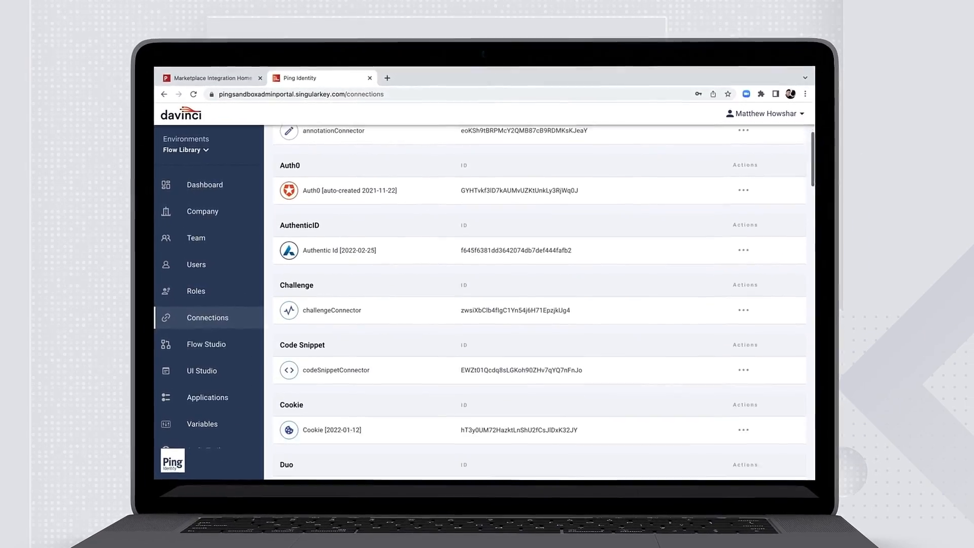
pyautogui.scroll(-3)
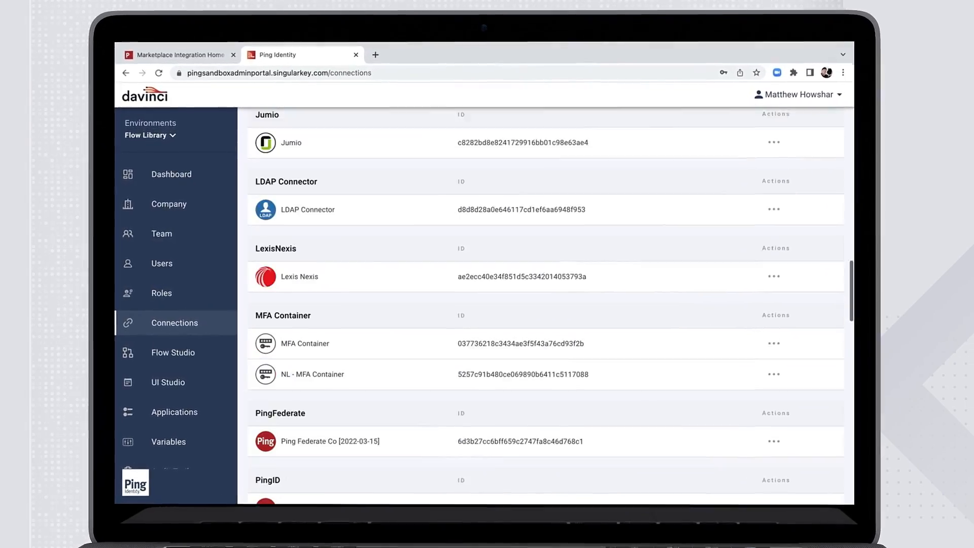
pyautogui.scroll(-3)
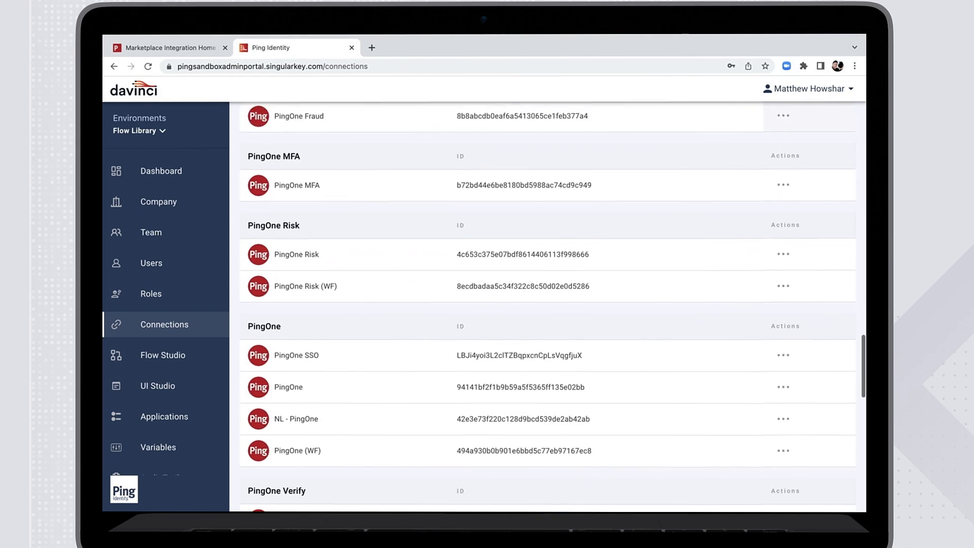
pyautogui.scroll(-3)
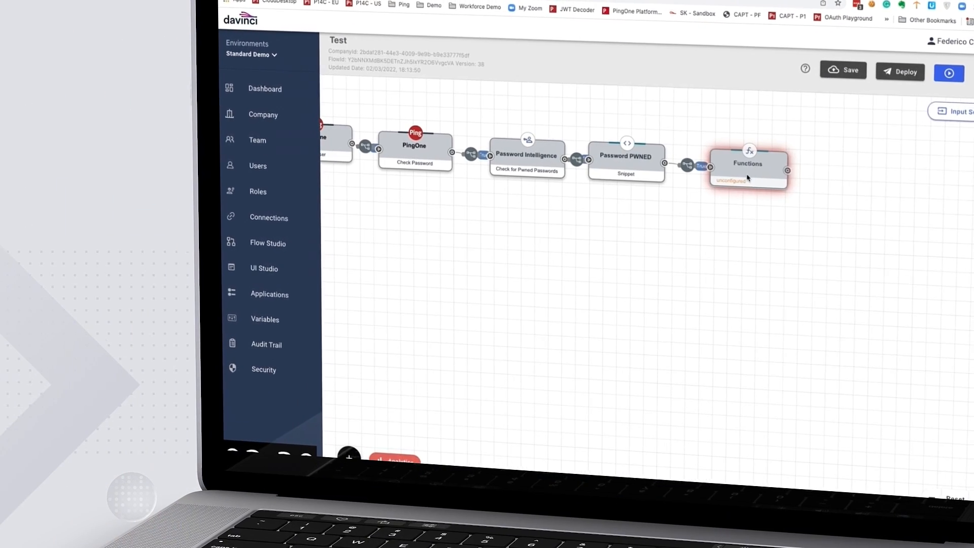
pyautogui.click(748, 166)
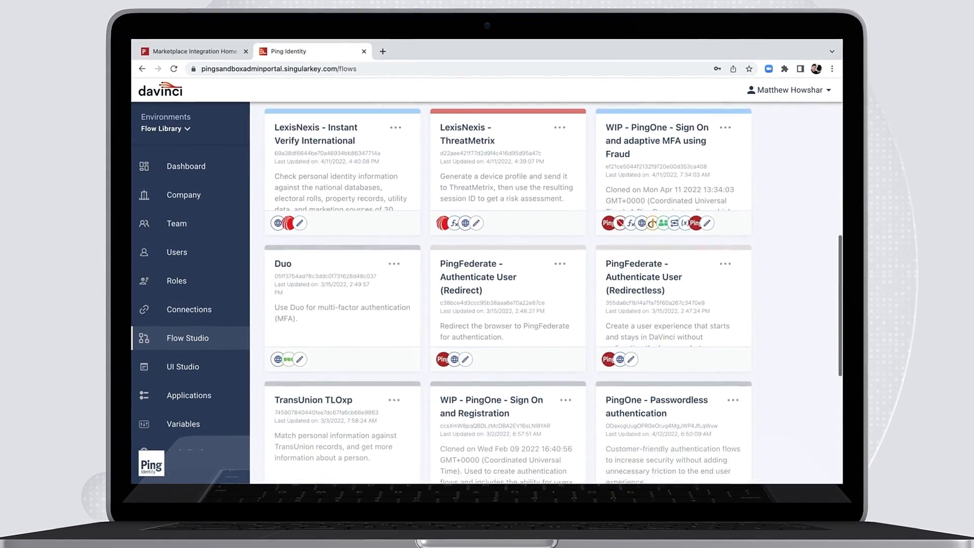
# Step: Scroll down the Flow Studio flow cards to reveal more templates
pyautogui.scroll(-3)
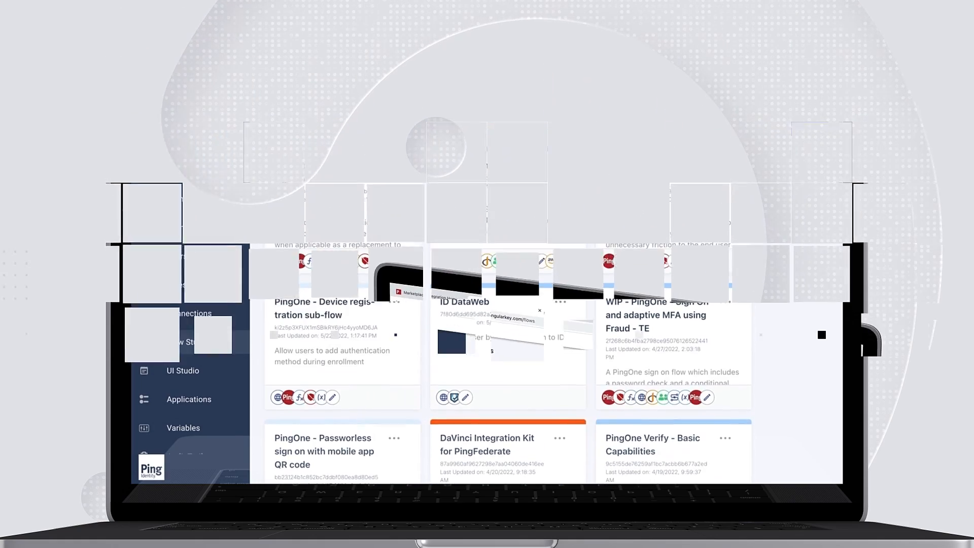
# Step: Import the email-verification and MFA-enrollment registration flow from JSON
pyautogui.click(816, 127)
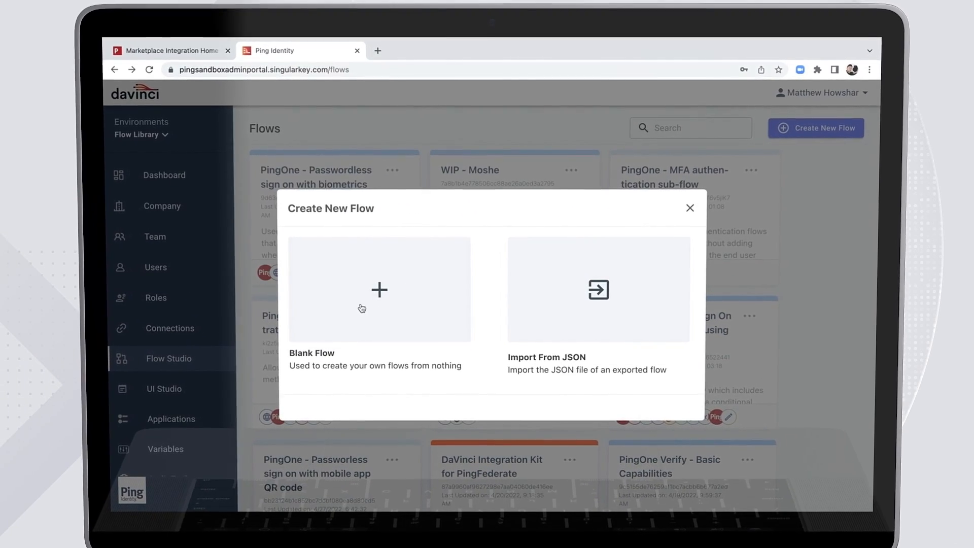
pyautogui.click(597, 290)
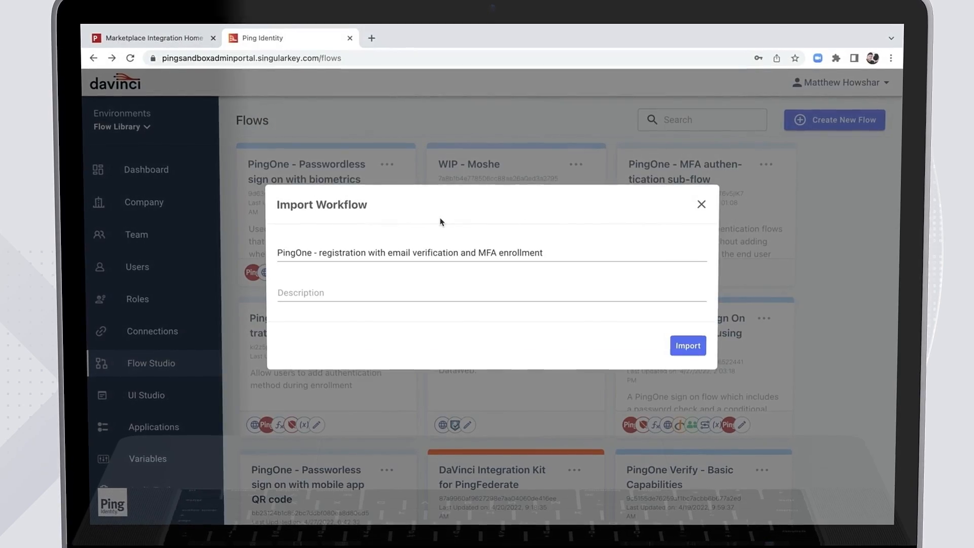
pyautogui.click(687, 346)
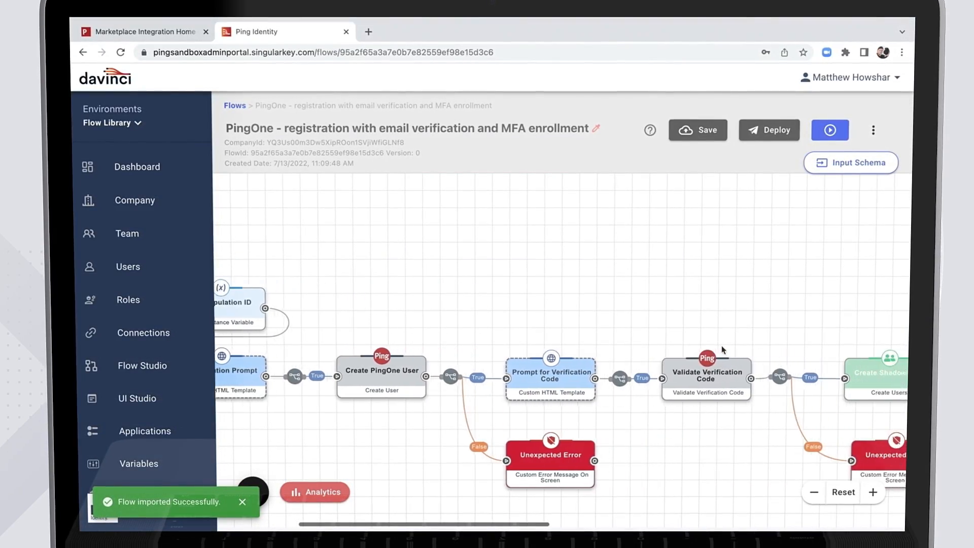
pyautogui.click(143, 32)
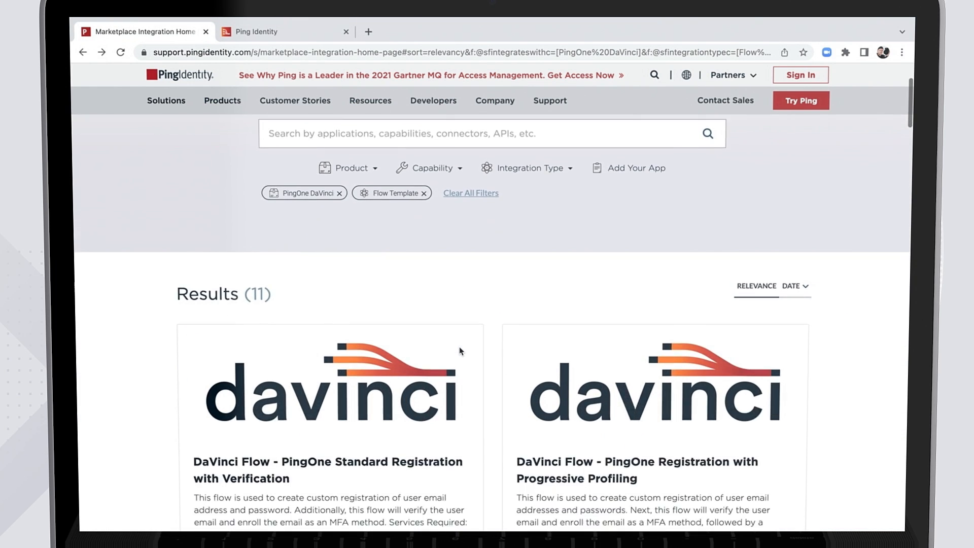
pyautogui.scroll(-3)
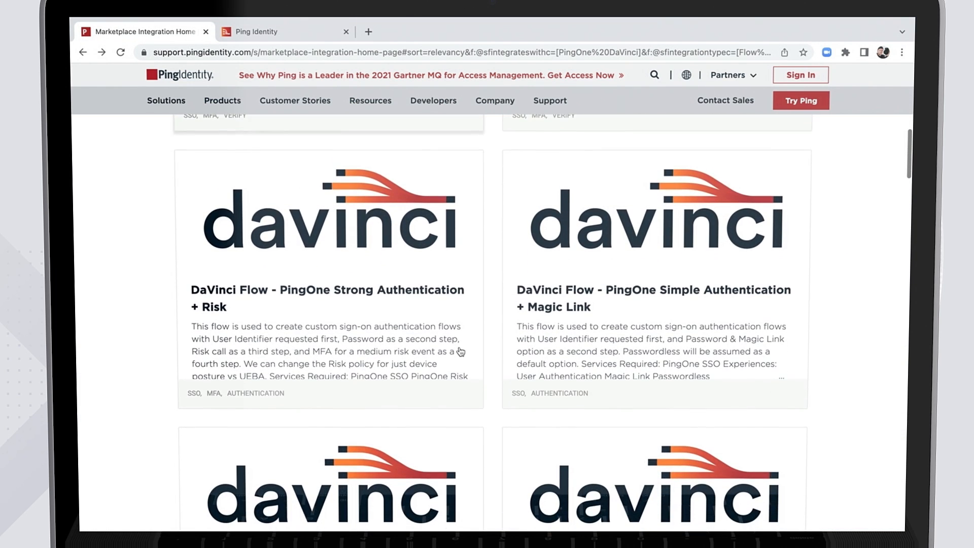
pyautogui.scroll(-3)
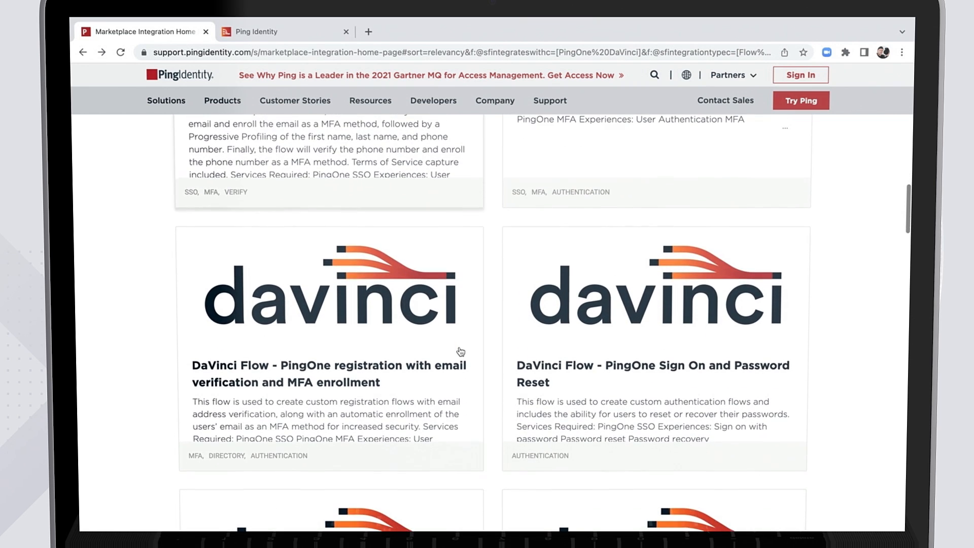
pyautogui.scroll(-3)
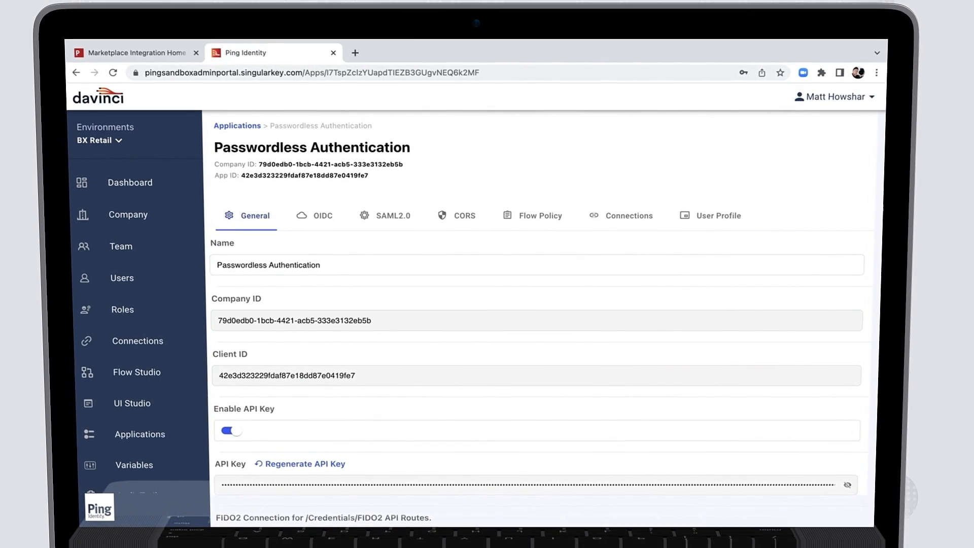
# Step: Review Passwordless Authentication's General settings, then preview the Glitch-embedded registration widget
pyautogui.scroll(-3)
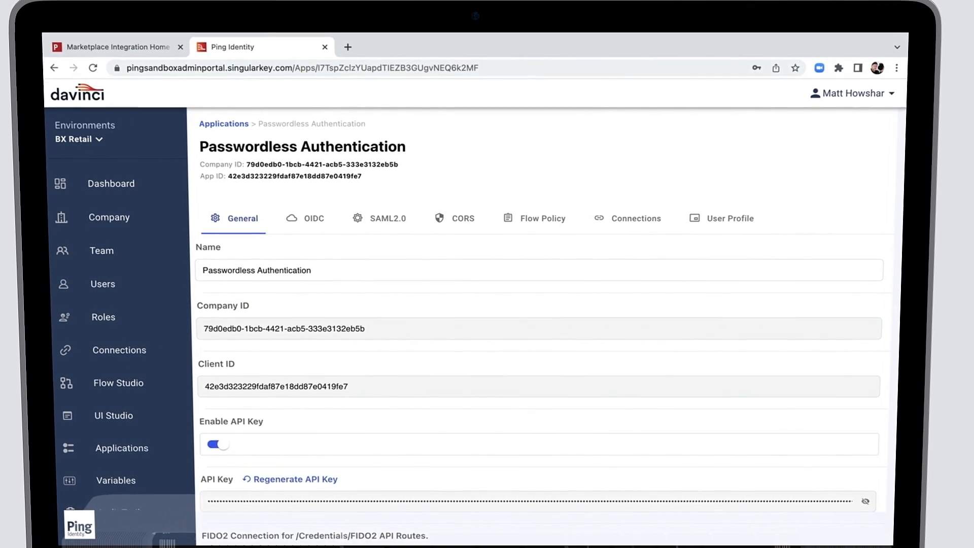
pyautogui.click(541, 218)
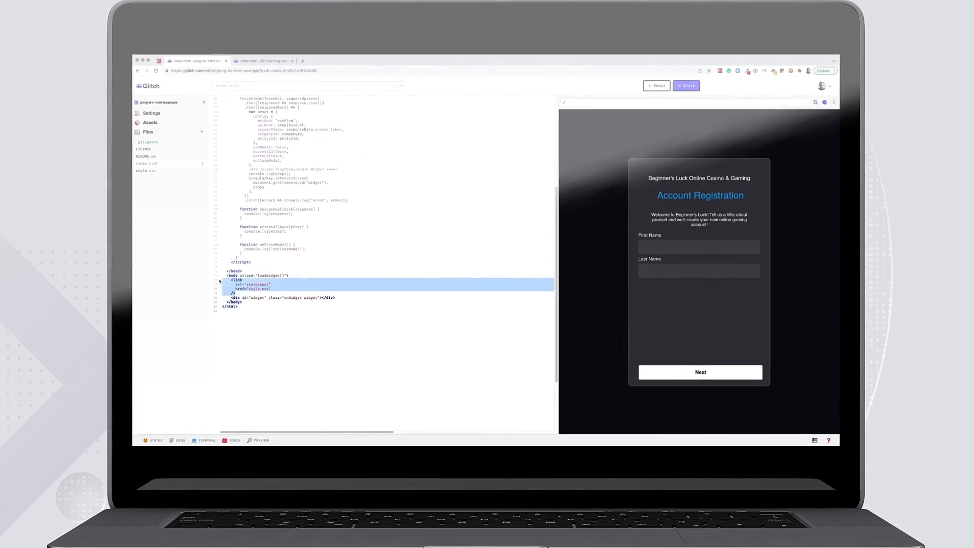
# Step: Complete the name and email/password registration steps in the embedded Glitch widget
pyautogui.click(705, 243)
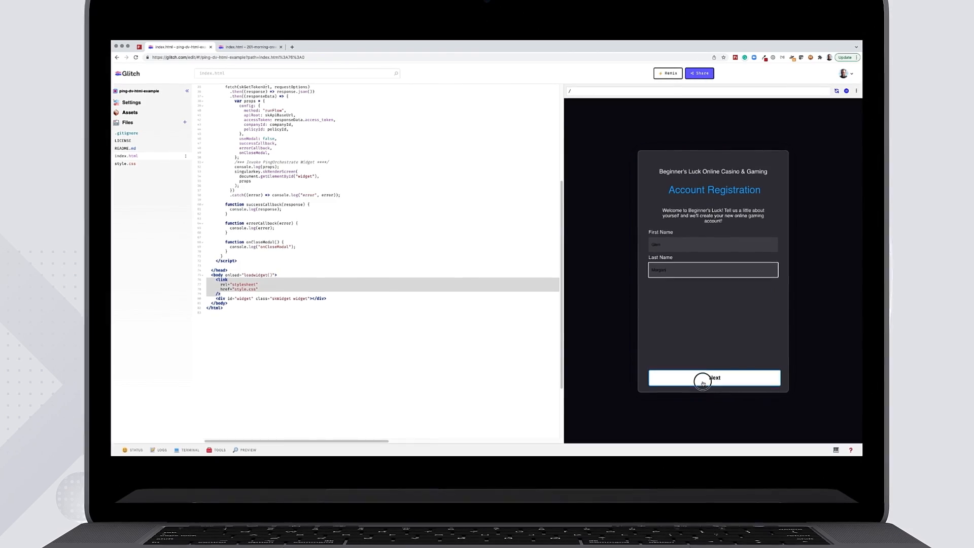
pyautogui.click(714, 378)
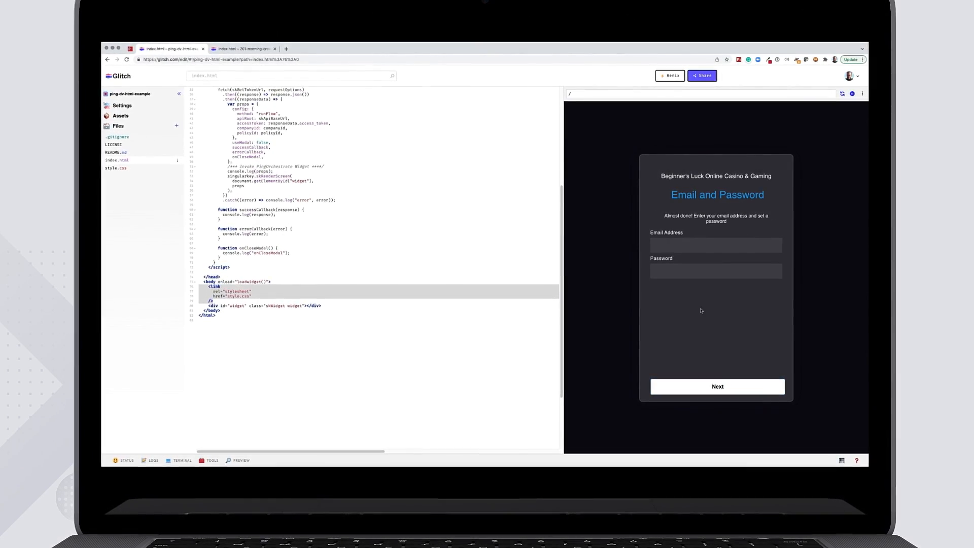
pyautogui.click(716, 386)
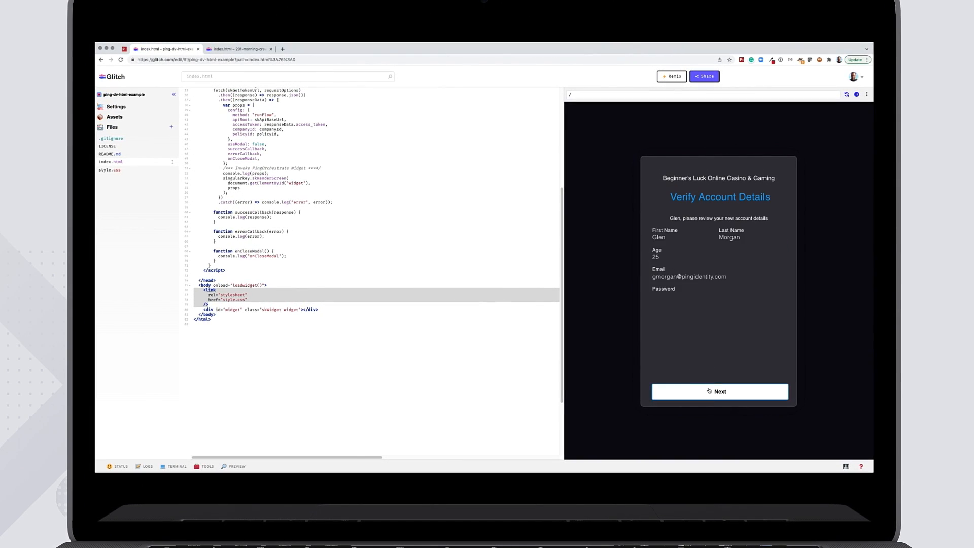